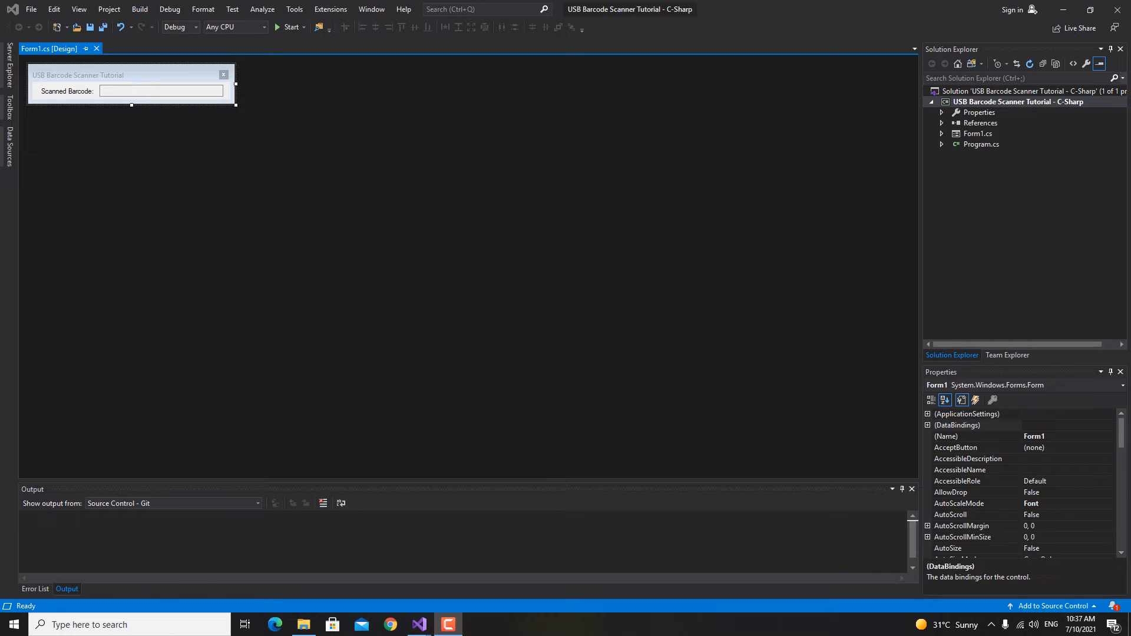
mouse_move(286, 166)
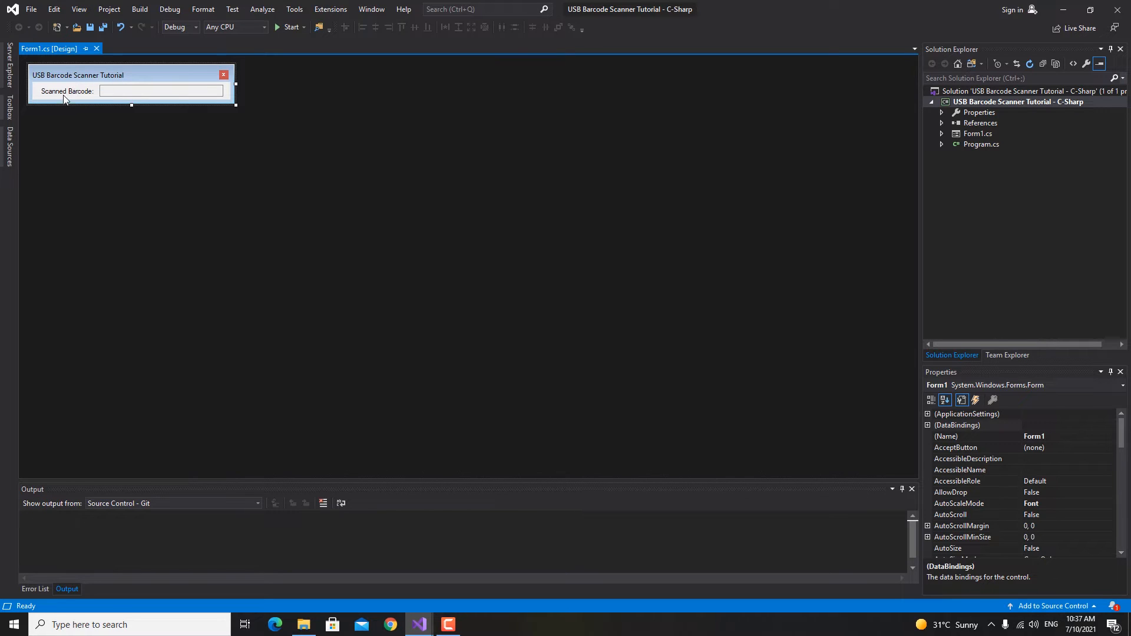
Add a reference to USB-Barcode-Scanner.dll via the project's Add Reference browse dialog.
click(162, 90)
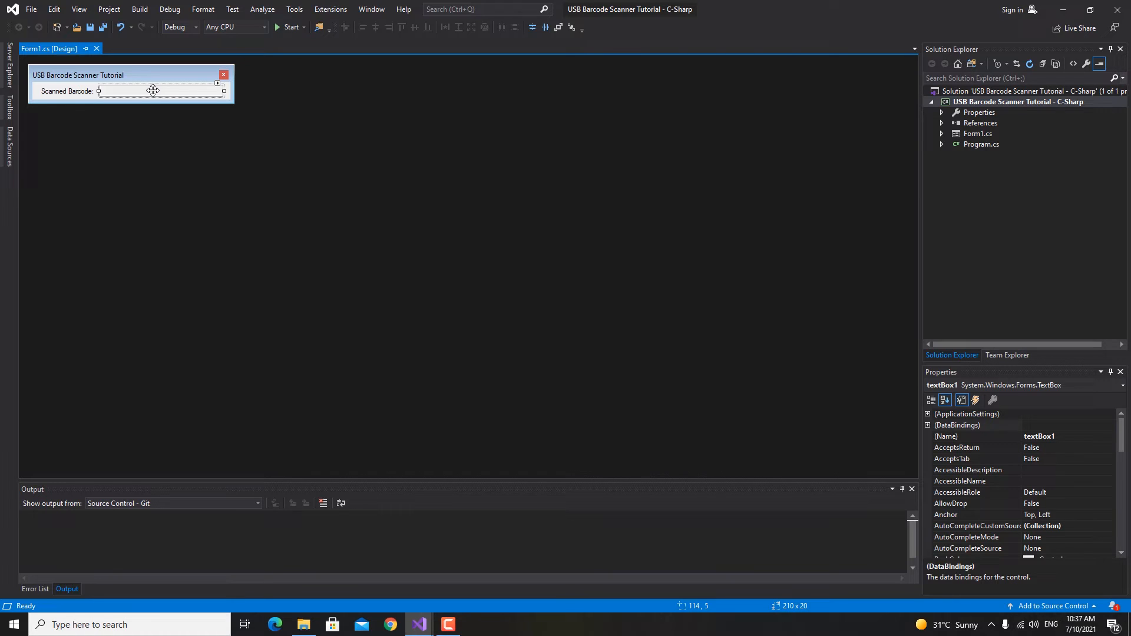
mouse_move(780, 143)
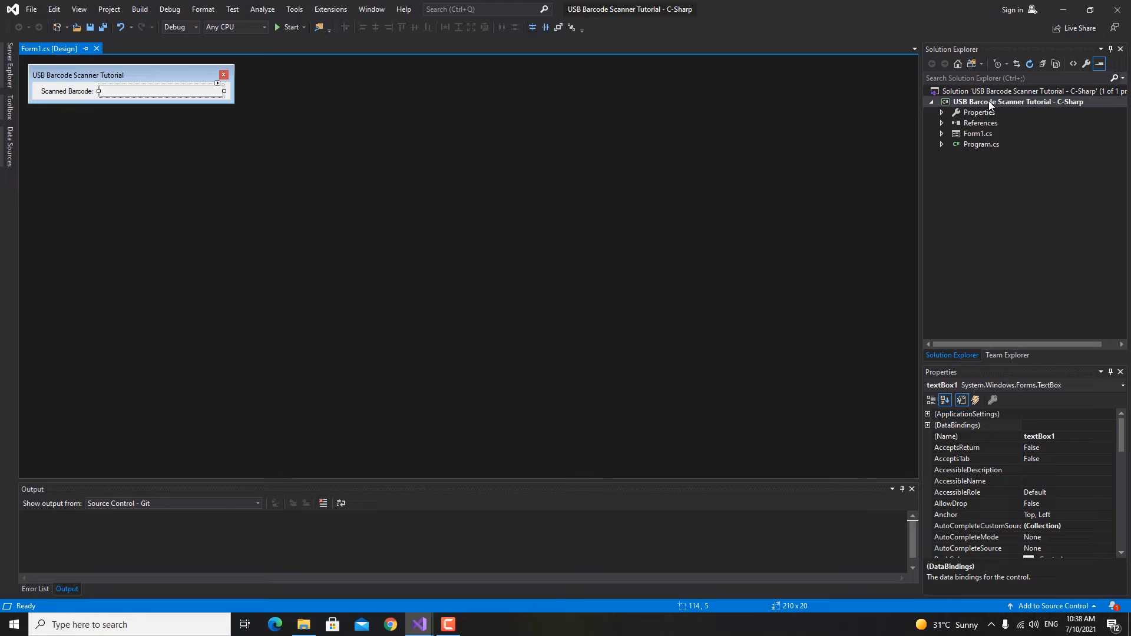
mouse_move(987, 114)
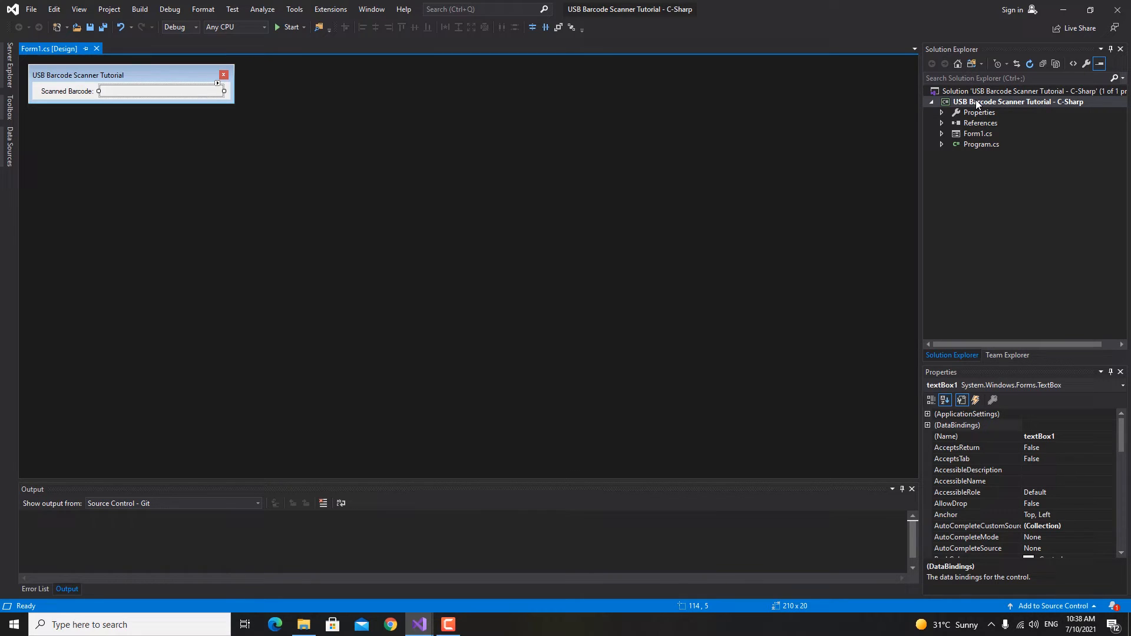
right_click(978, 102)
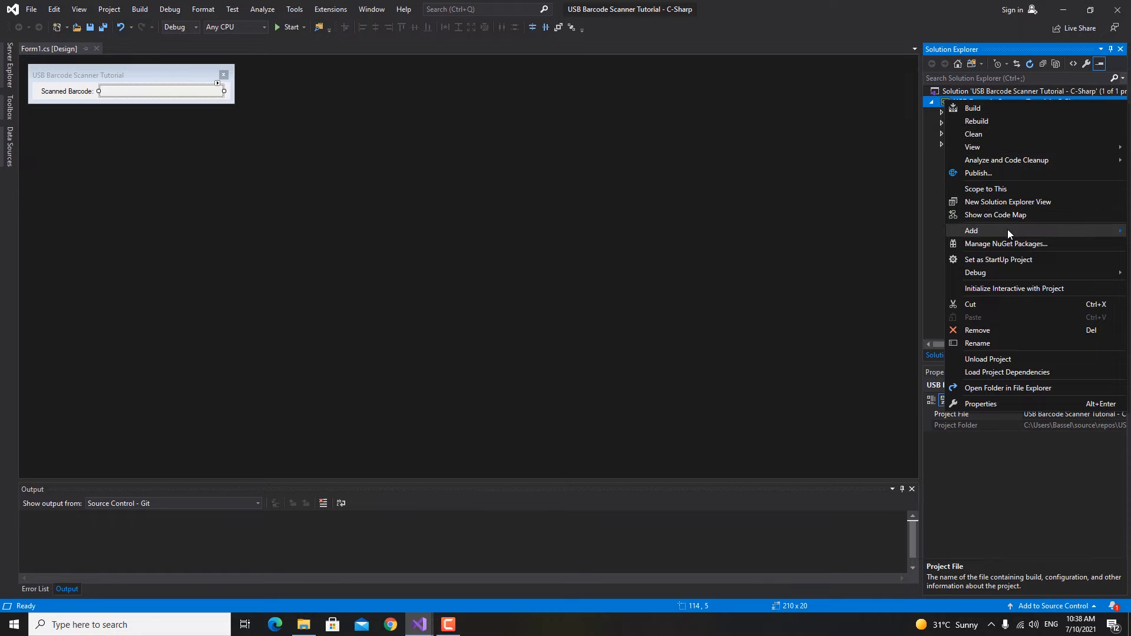
click(661, 278)
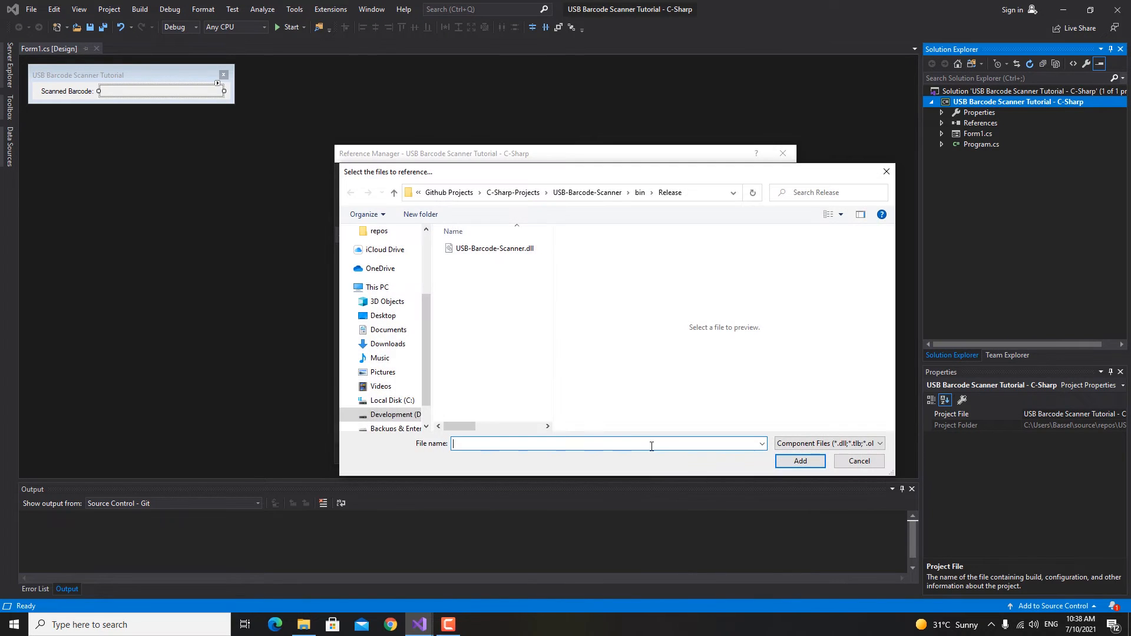
click(495, 248)
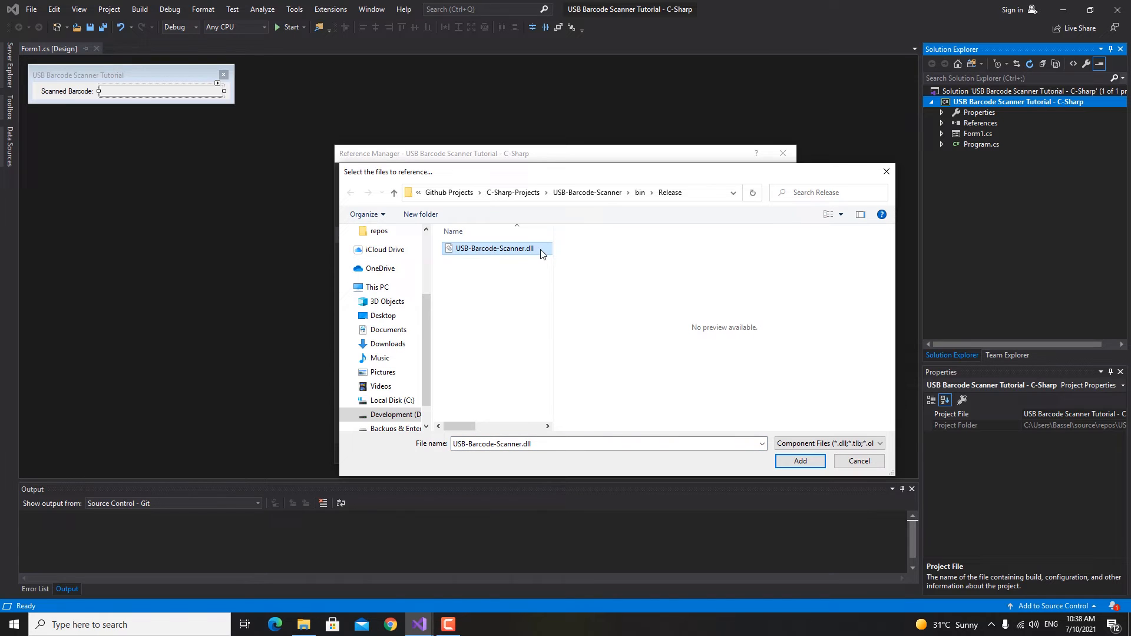
mouse_move(504, 256)
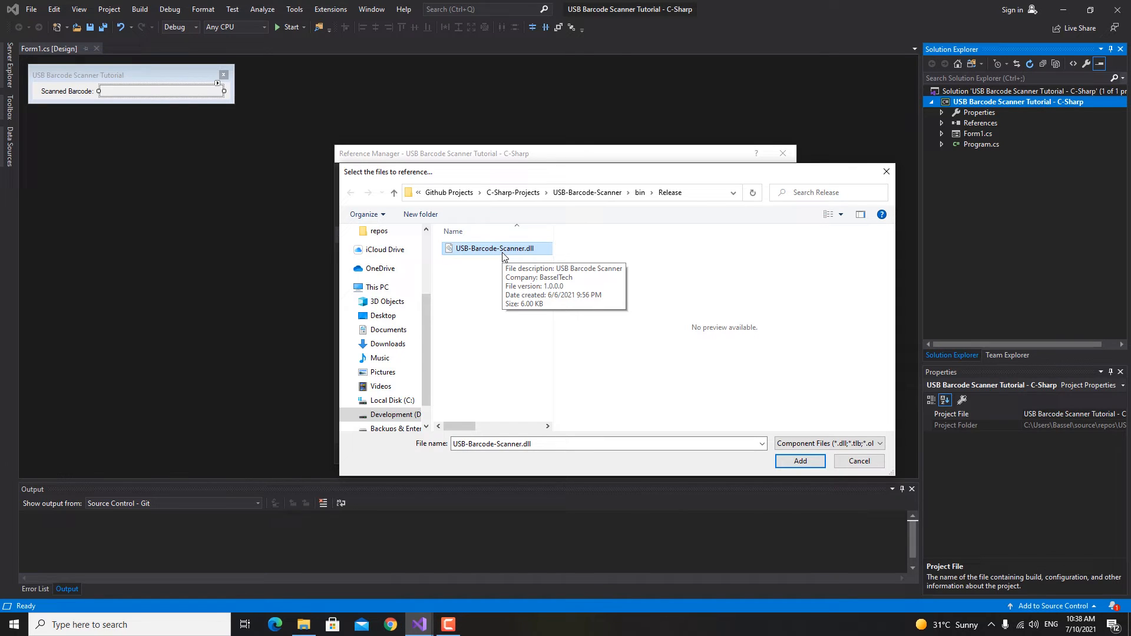
mouse_move(491, 257)
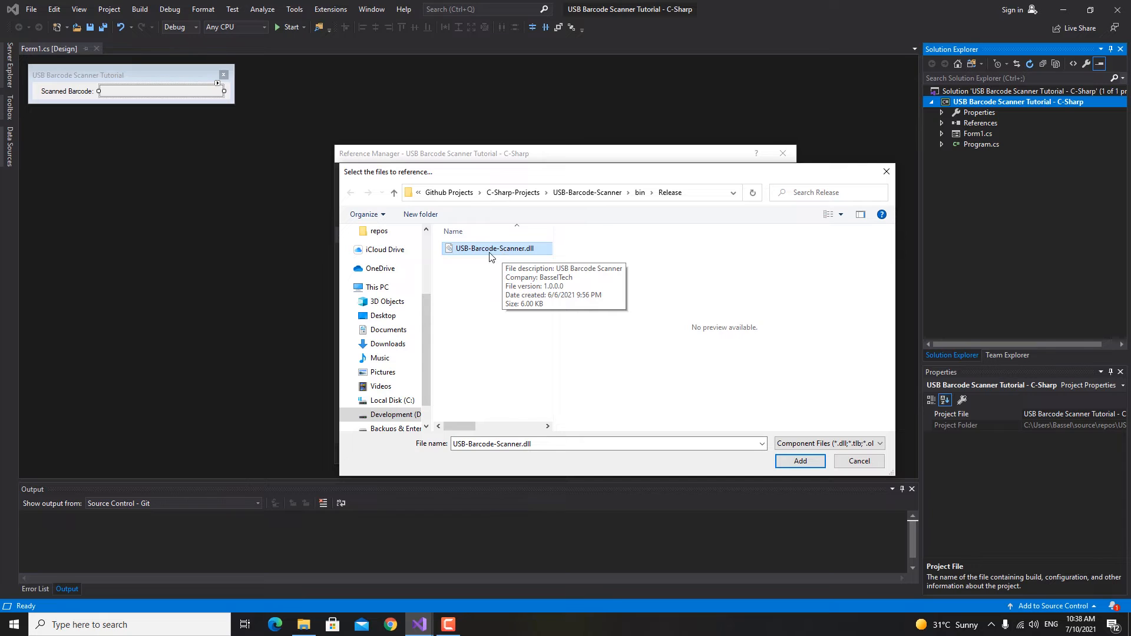
mouse_move(486, 251)
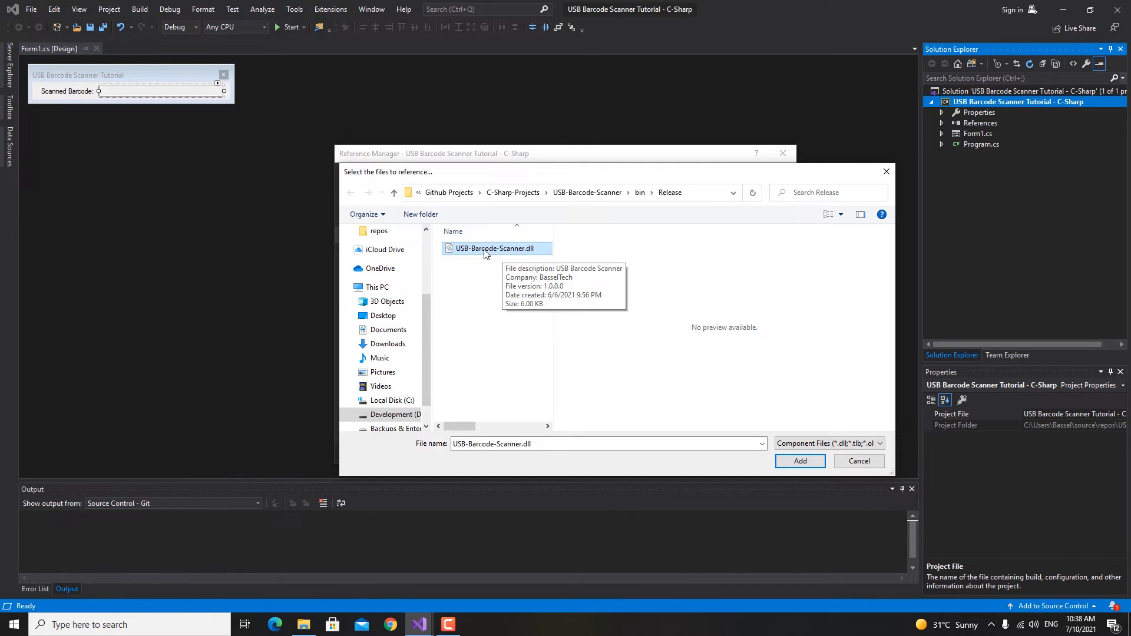
mouse_move(522, 250)
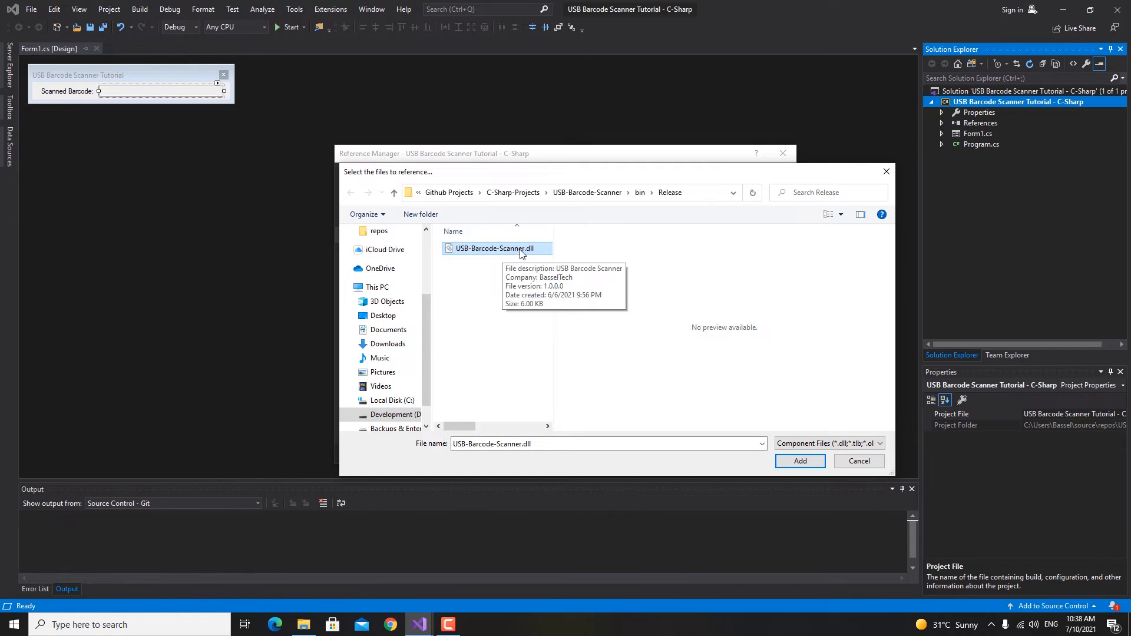
click(800, 461)
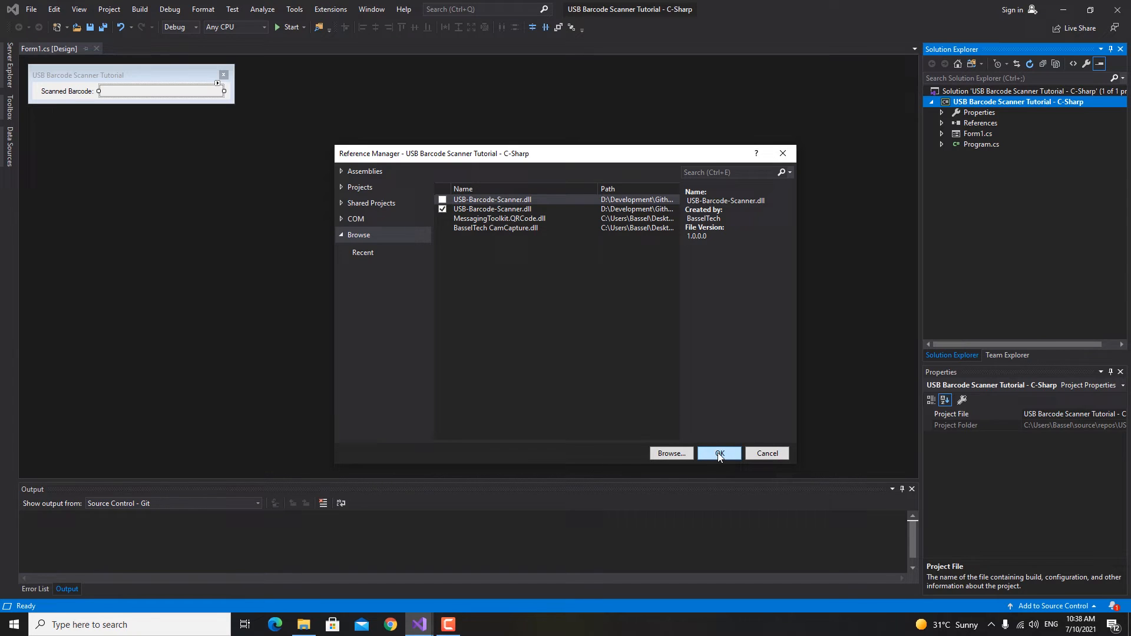
click(719, 453)
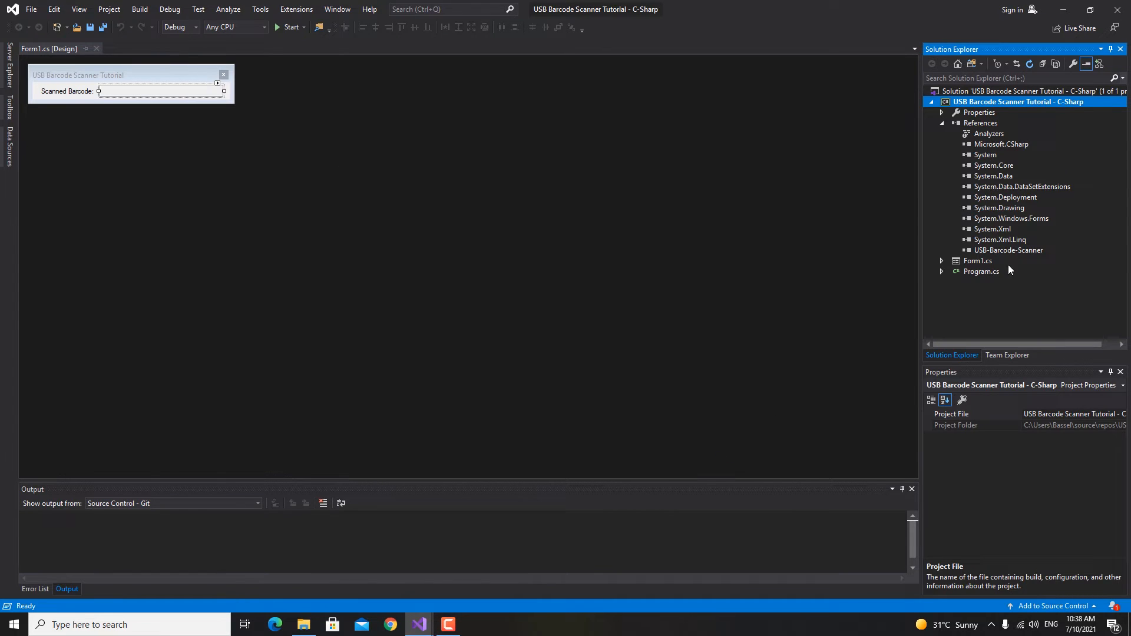
mouse_move(997, 250)
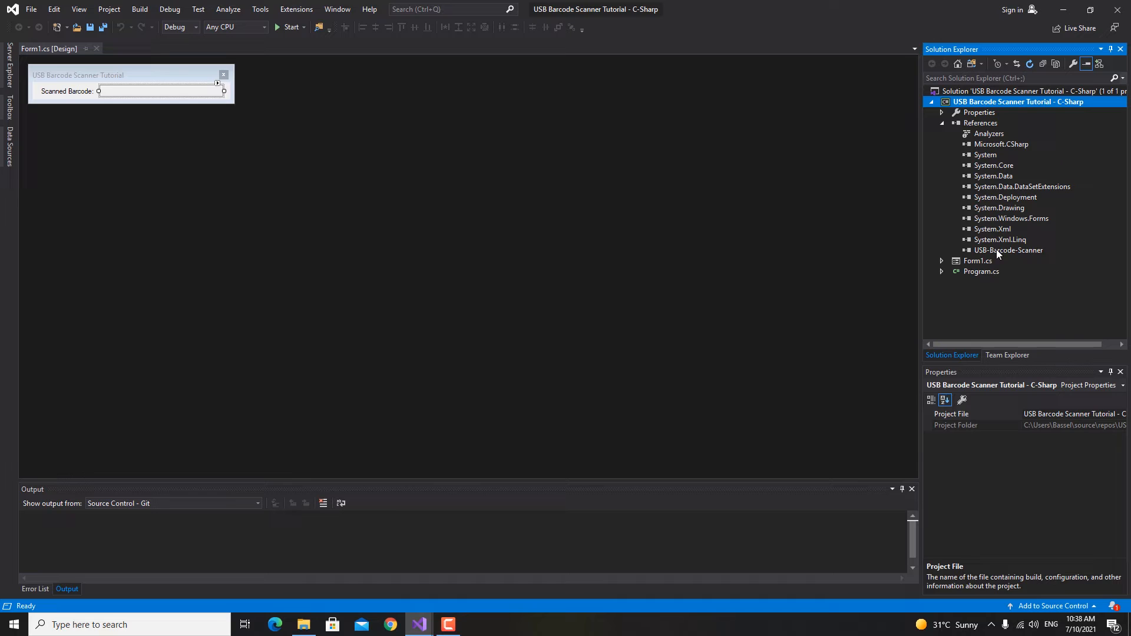
View the code of Form1 from the textbox's context menu in the designer.
click(147, 76)
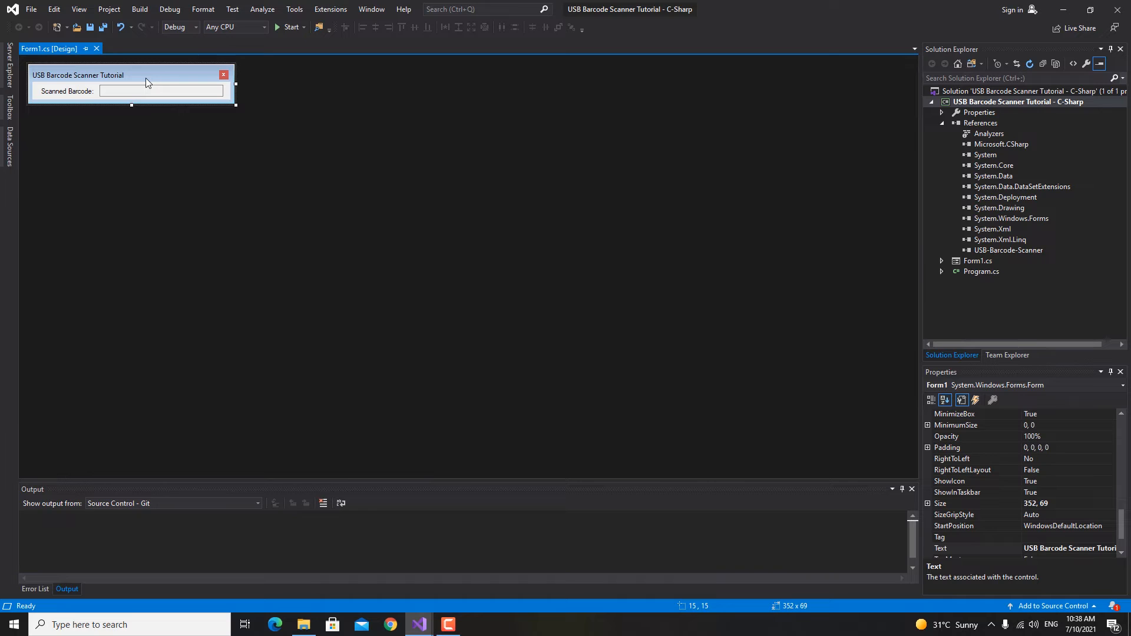
right_click(118, 91)
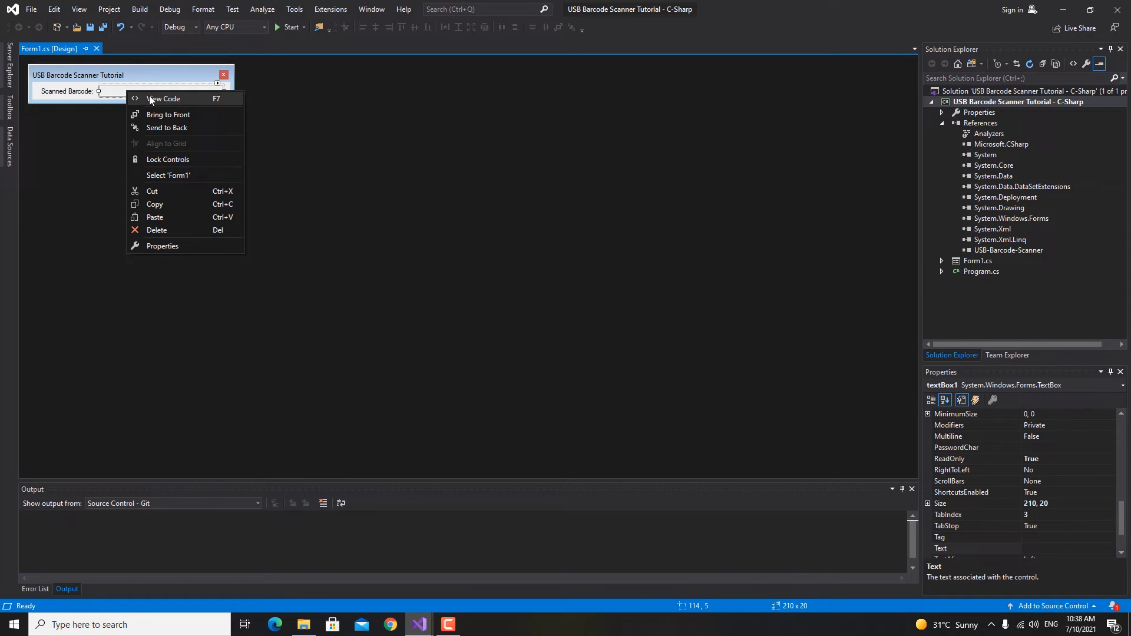
click(163, 99)
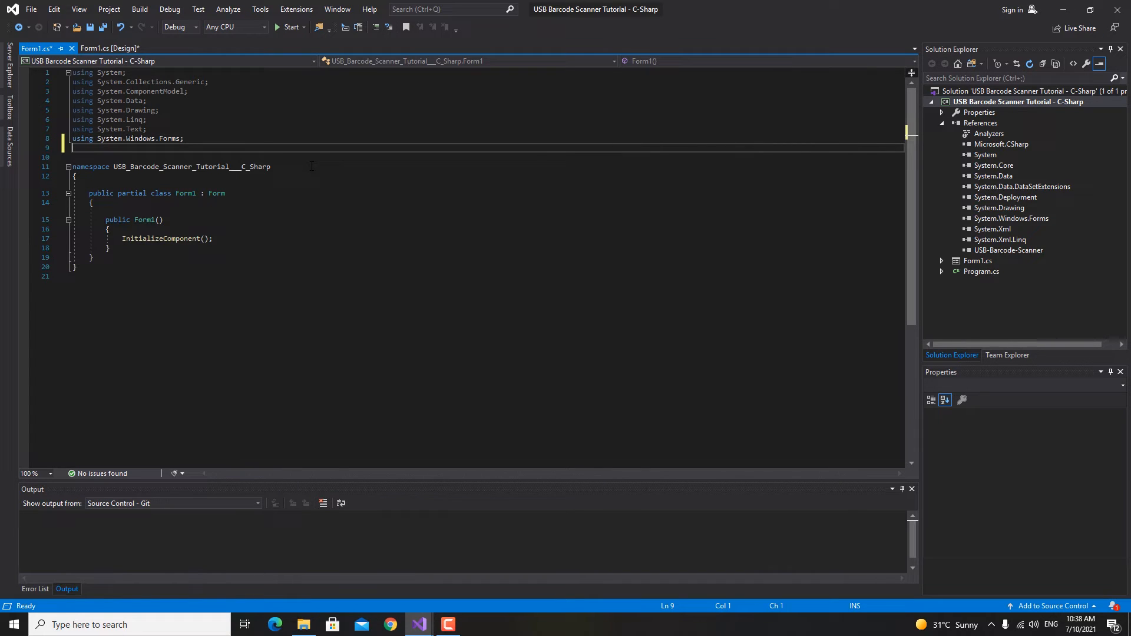
Add the directive 'using USB_Barcode_Scanner;' below the existing using lines.
text(us)
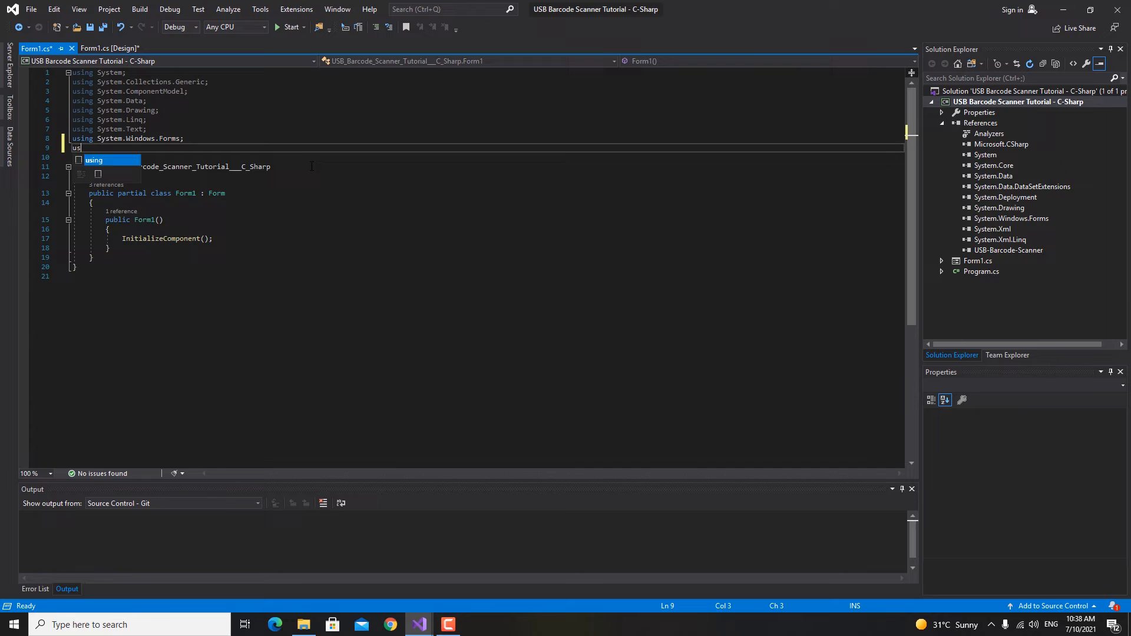
key(Tab)
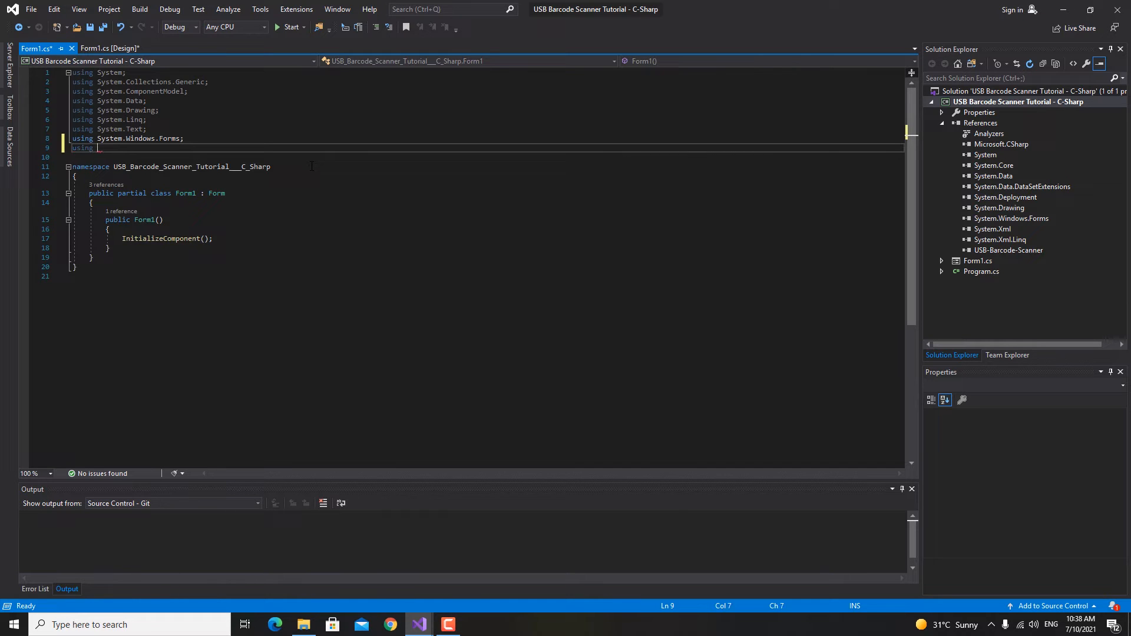
text(USB_Barcode_Scanner;)
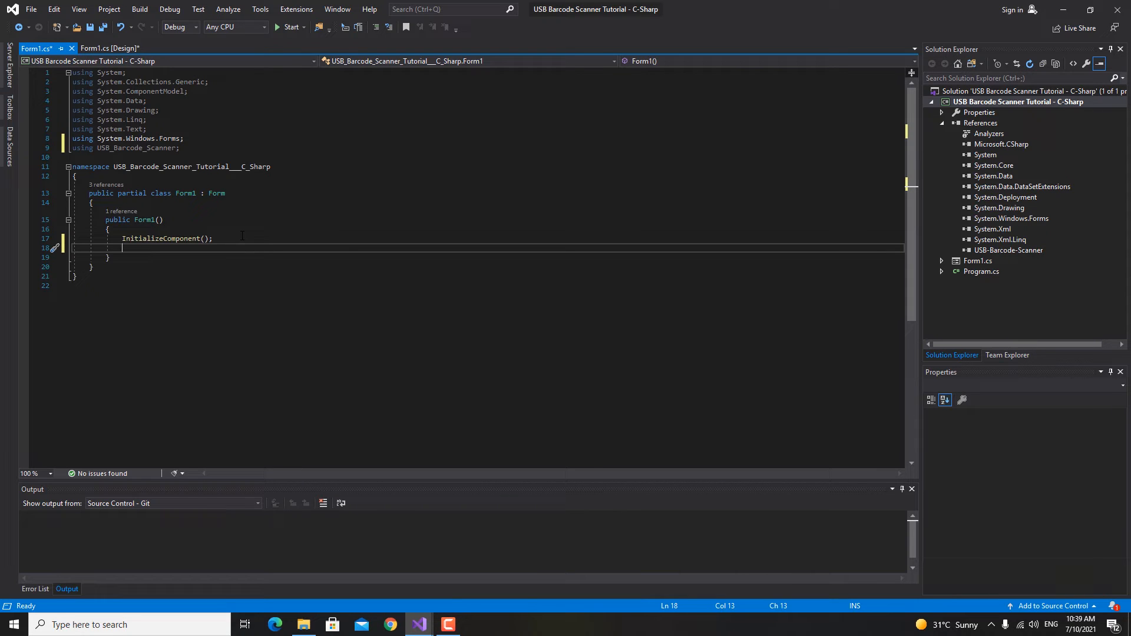
Declare 'BarcodeScanner barcodeScanner = new BarcodeScanner(textBox1);' after InitializeComponent.
text(BarcodeScanner)
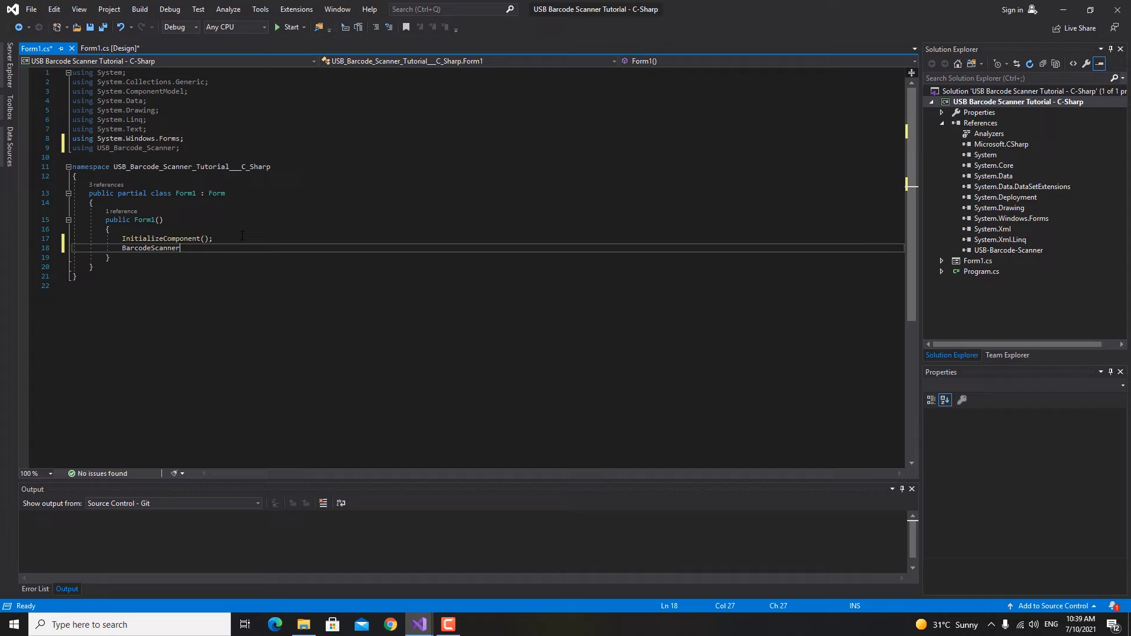
text(b)
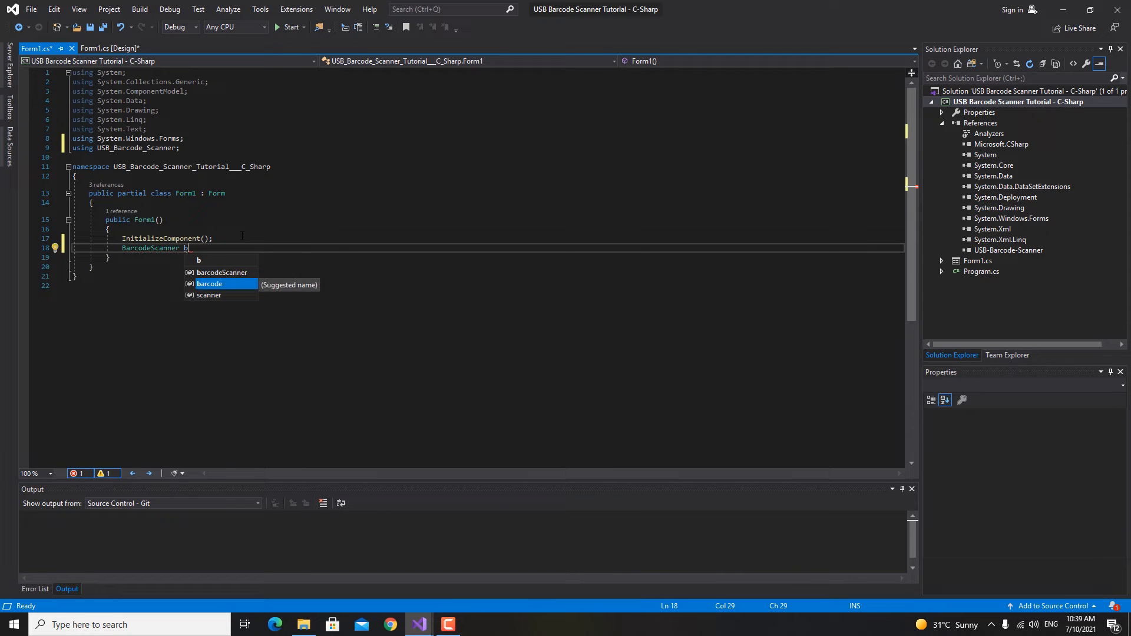
text(arcodeScanner = ne)
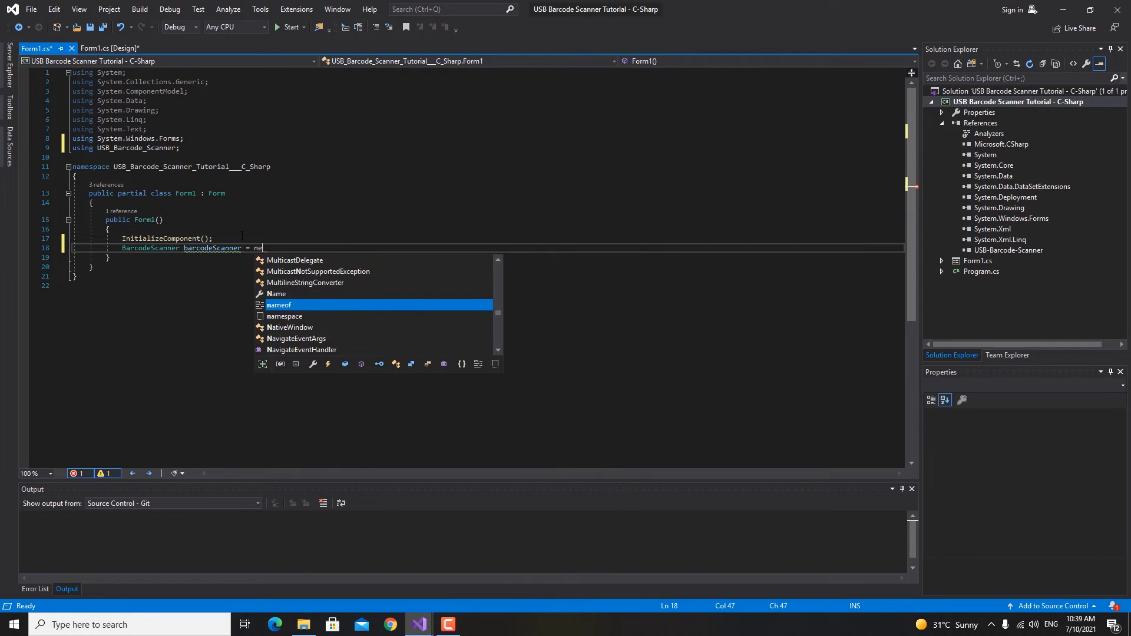
text(w BarcodeScanner)
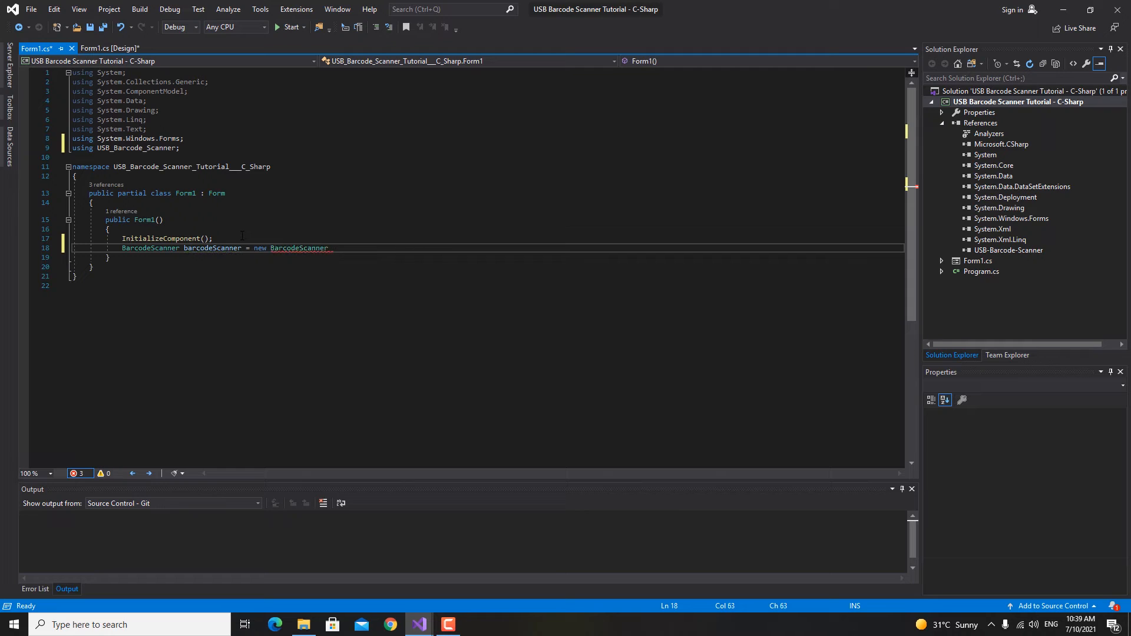
text(())
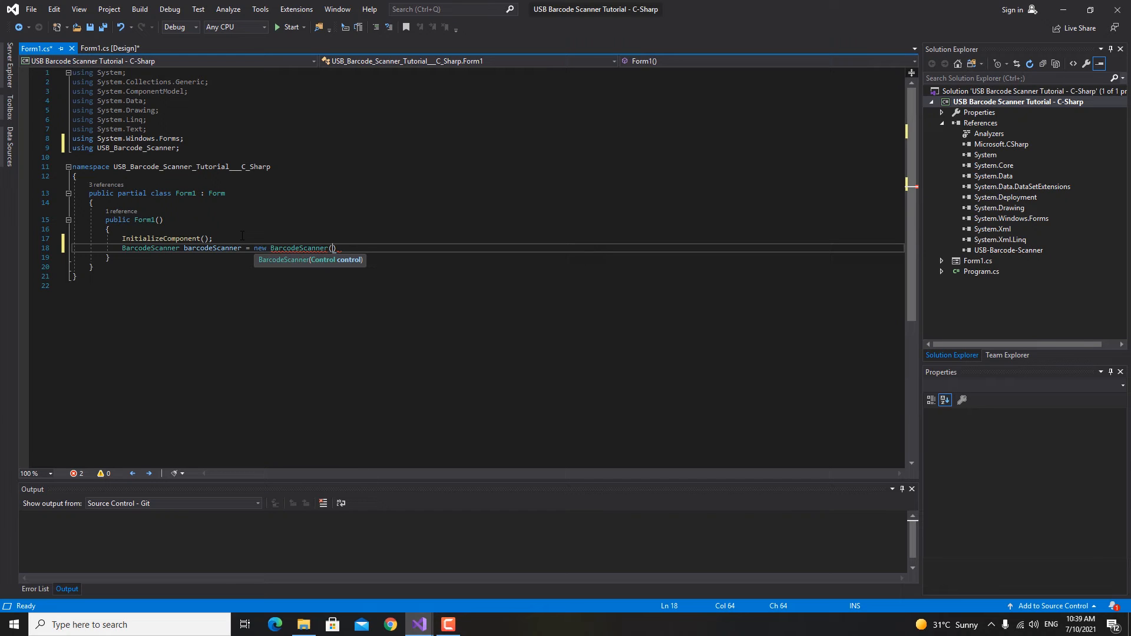
text(textb)
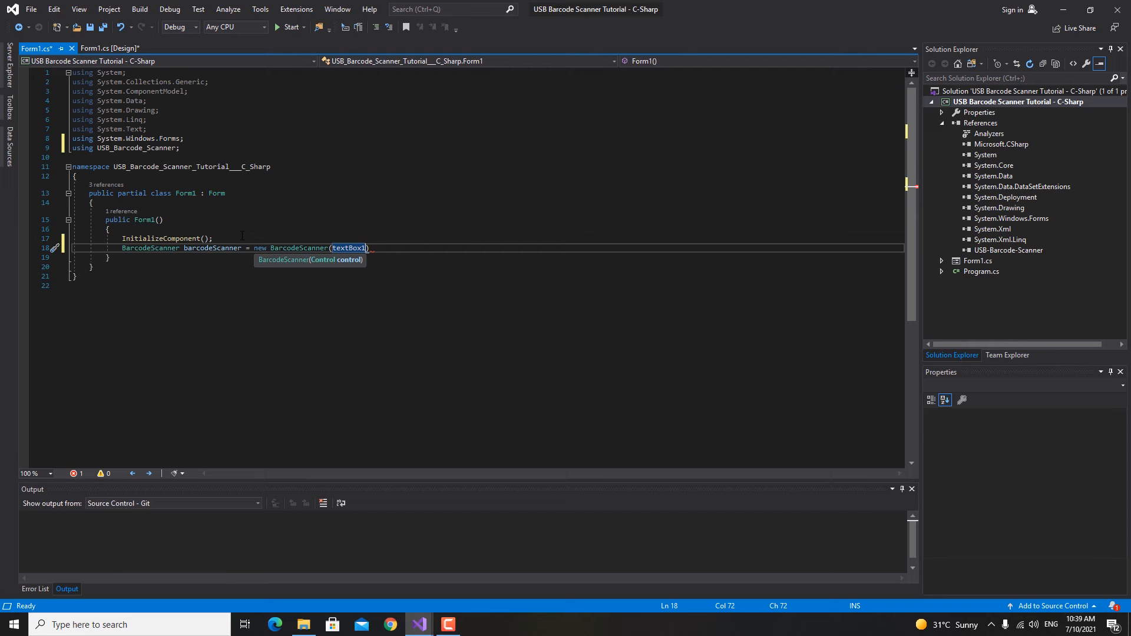
text();)
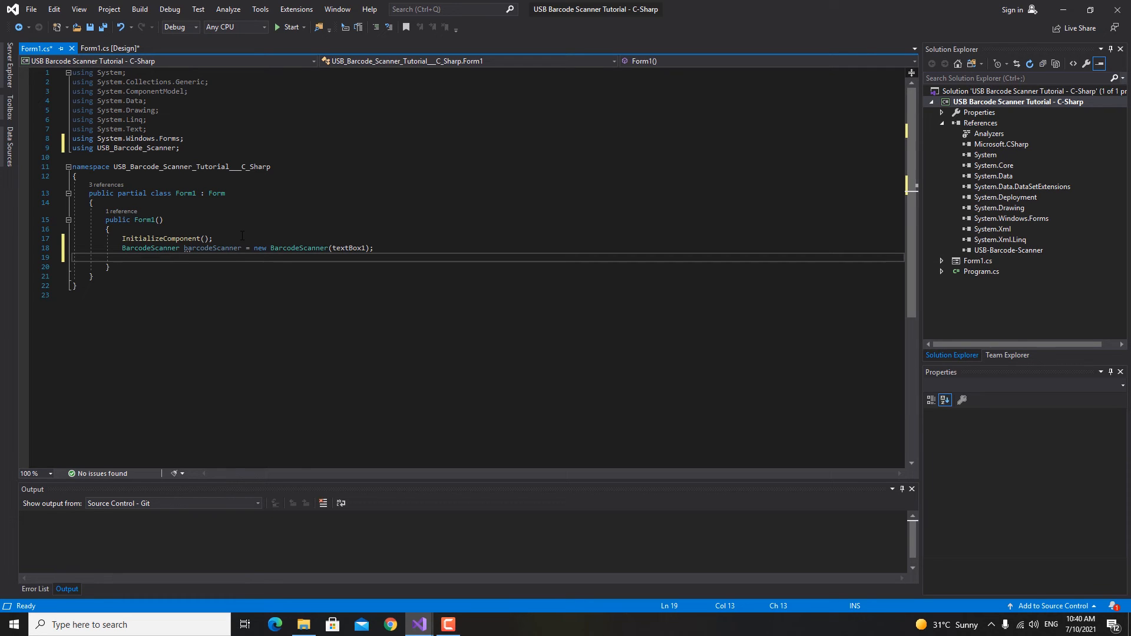
Subscribe 'barcodeScanner.BarcodeScanned +=' to a generated BarcodeScanner_BarcodeScanned handler.
text(barcode)
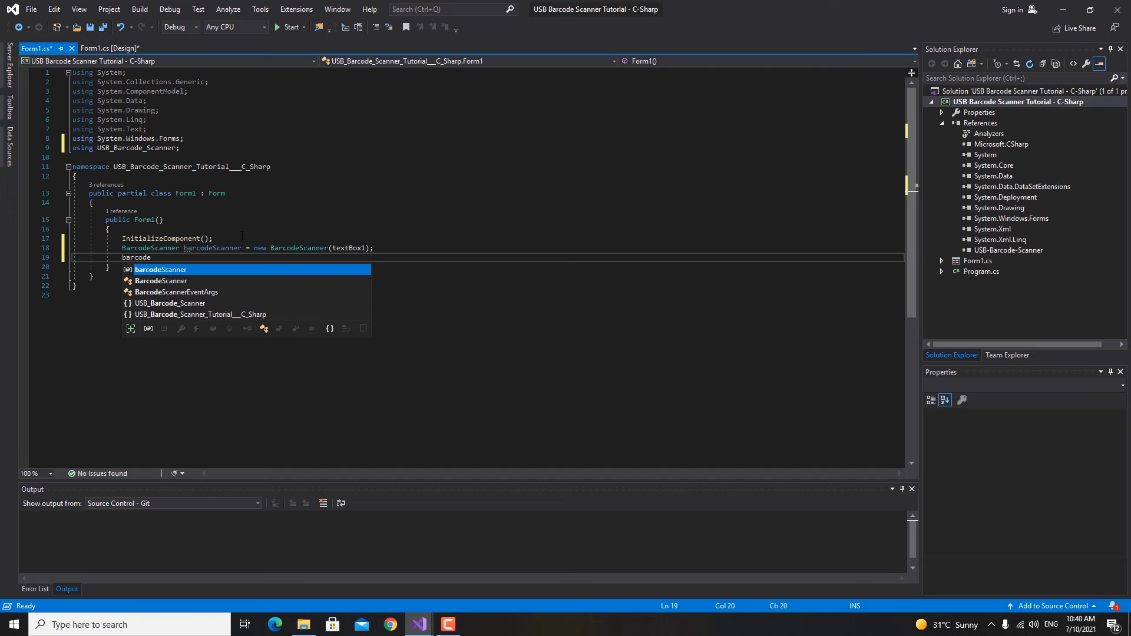
text(Scanner.BarcodeScanned)
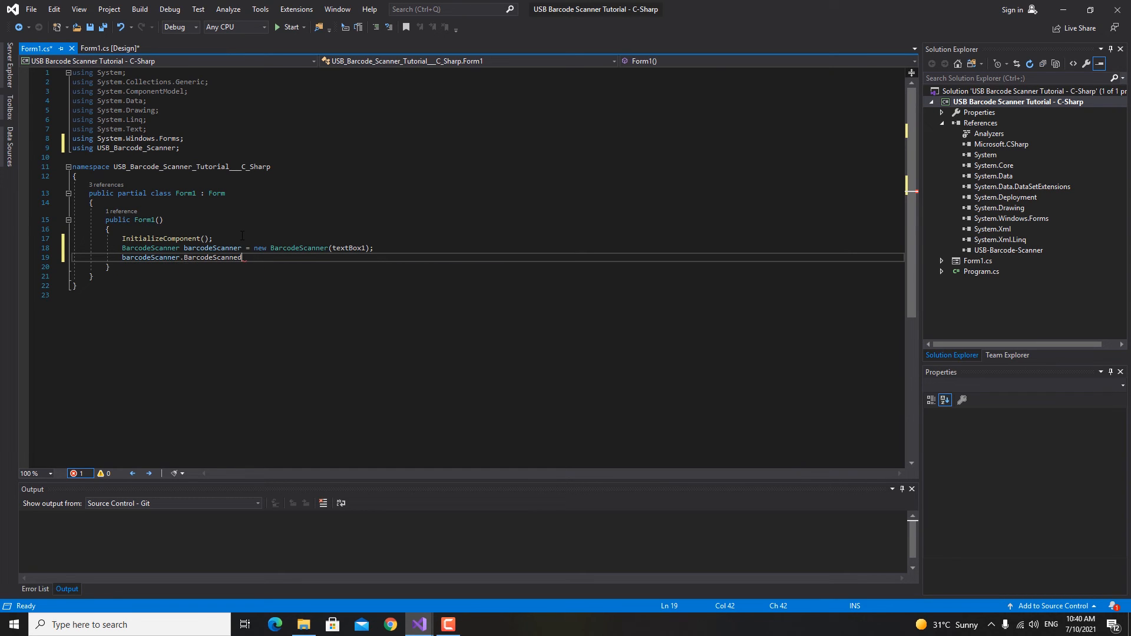
text(+=)
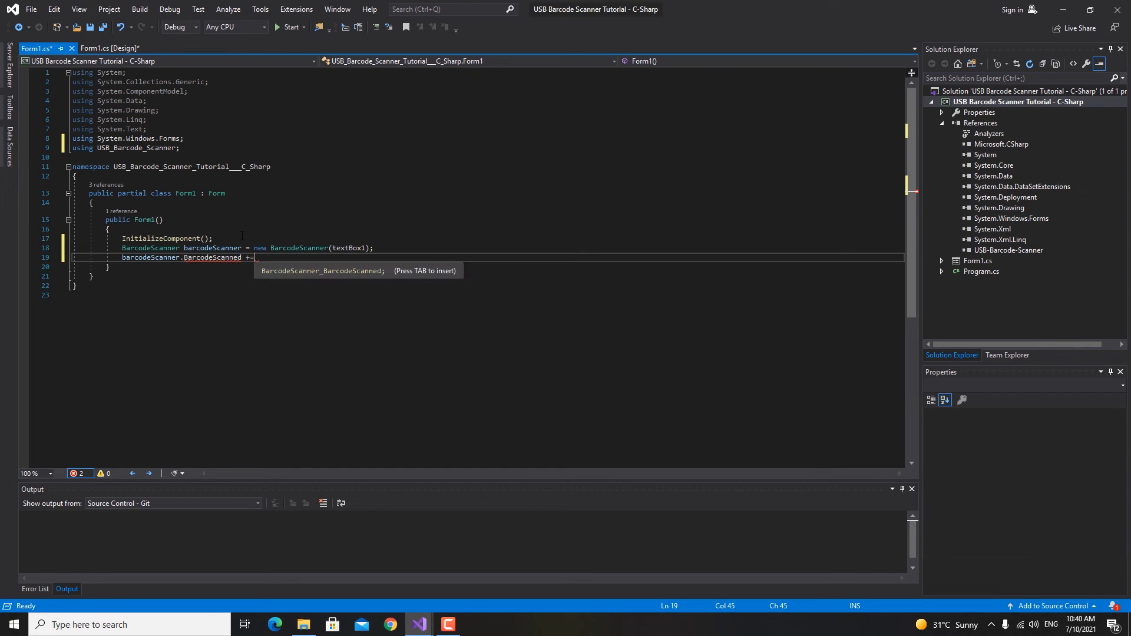
key(Tab)
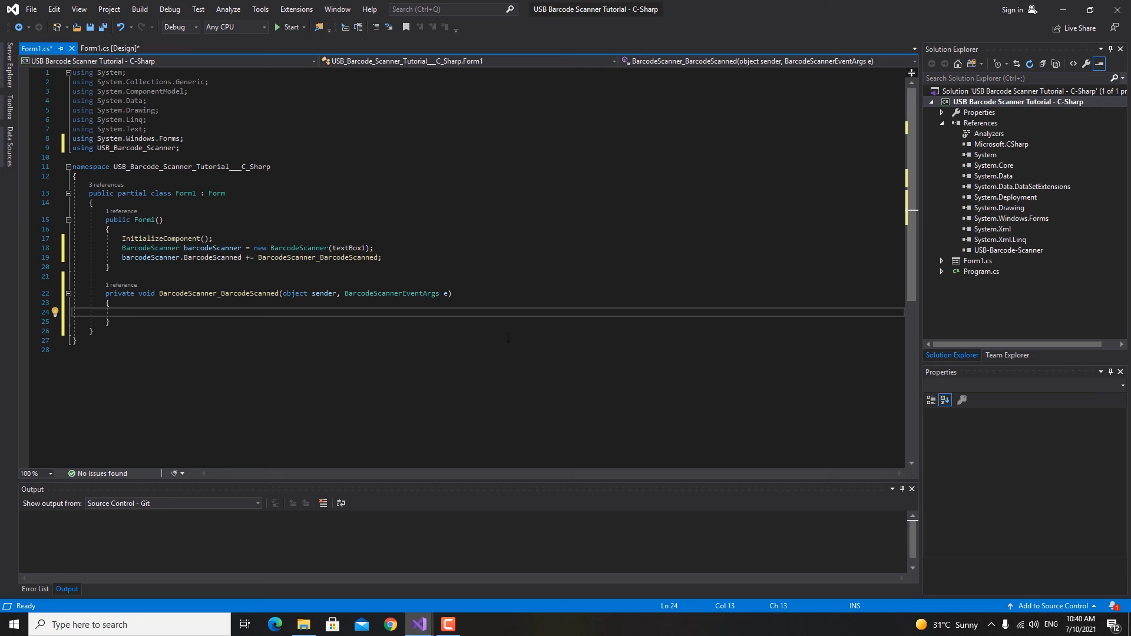
Make the handler assign 'textBox1.Text = e.Barcode;' and save Form1.cs.
text(textBox1.)
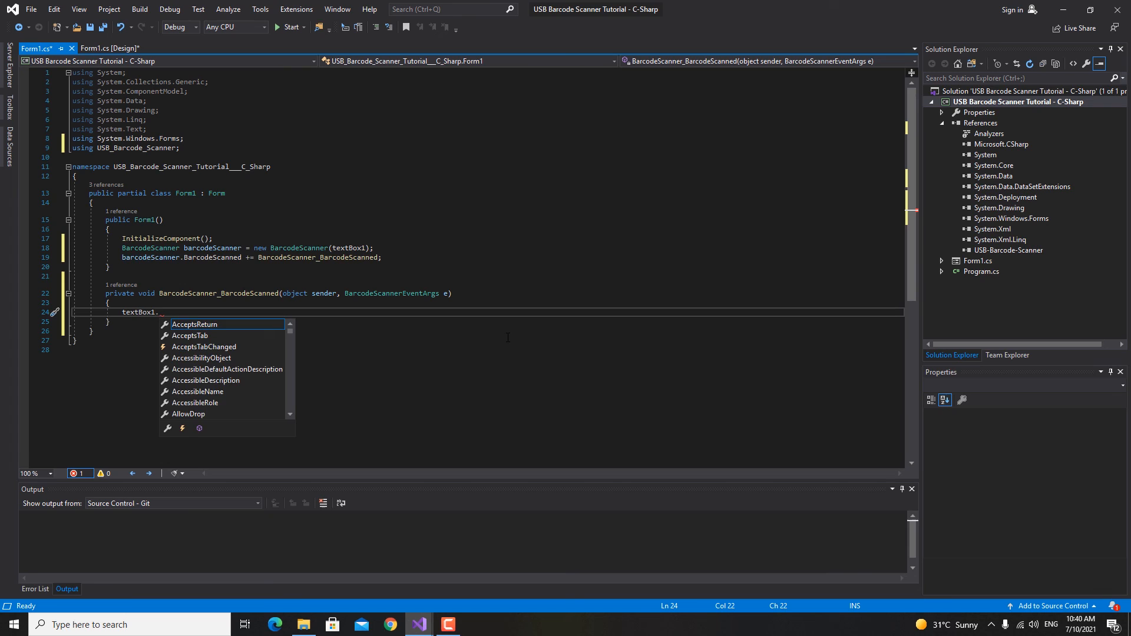
text(Text =)
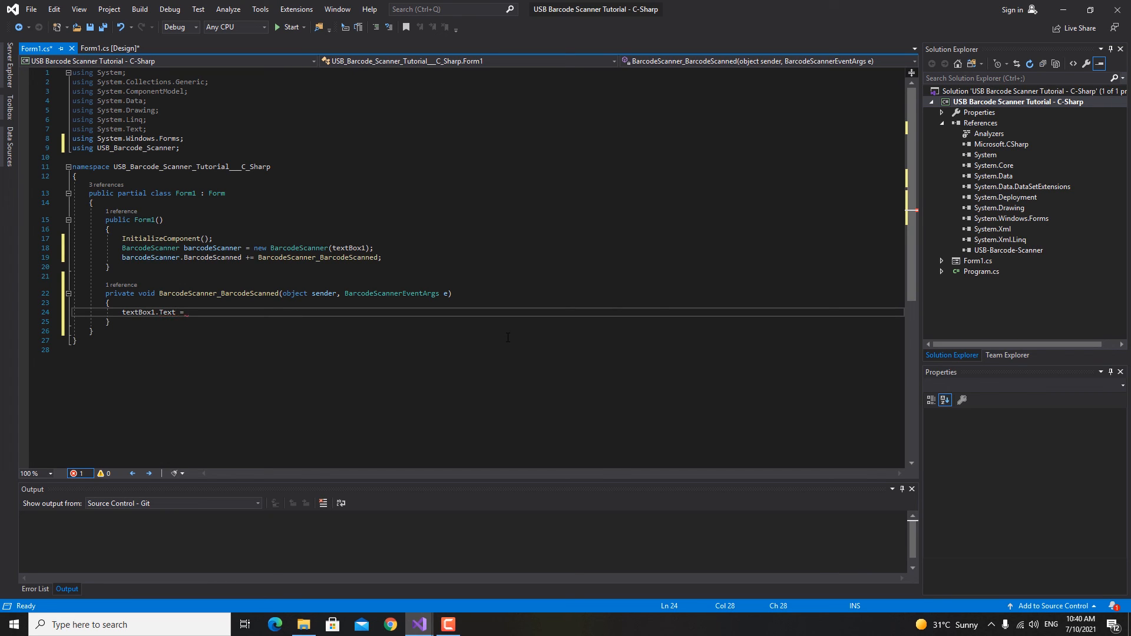
text(e.Barcode;)
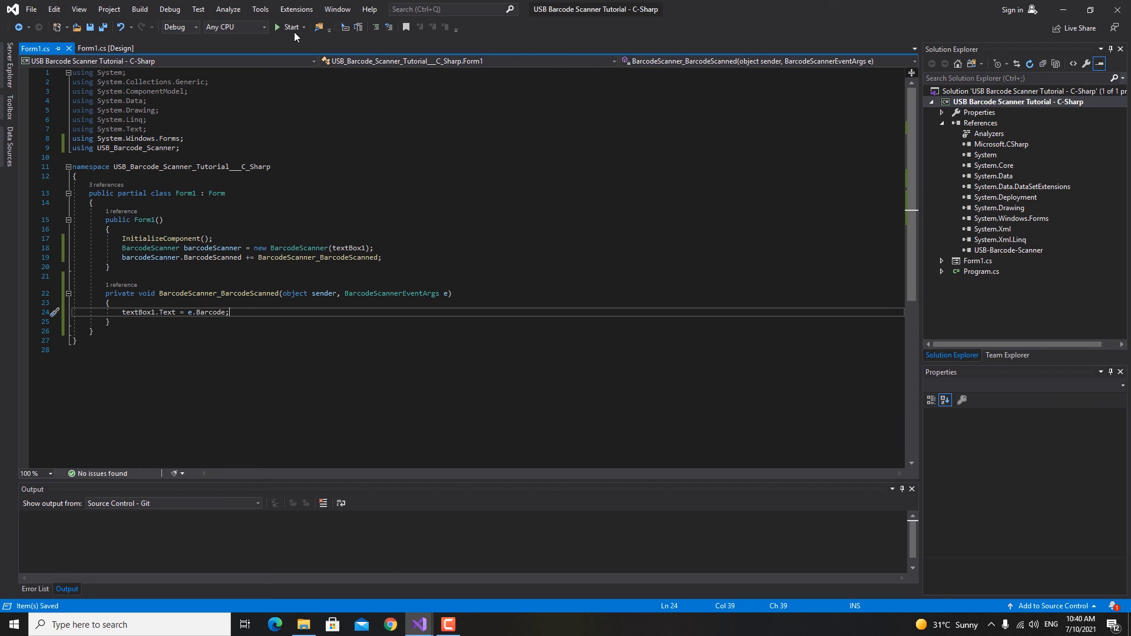
click(284, 27)
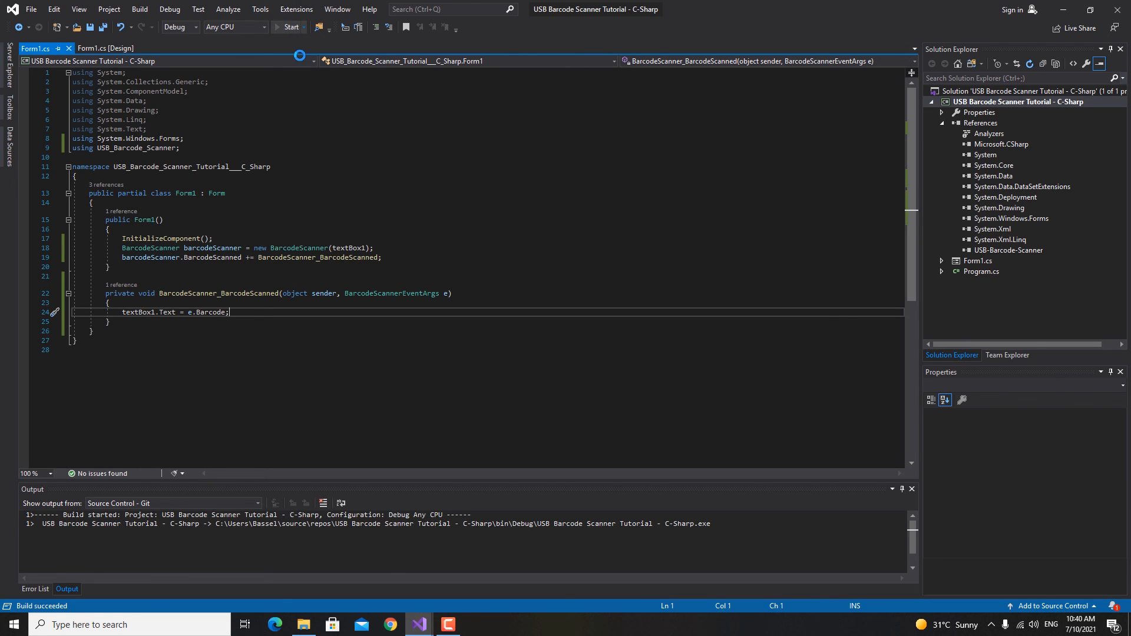
click(290, 27)
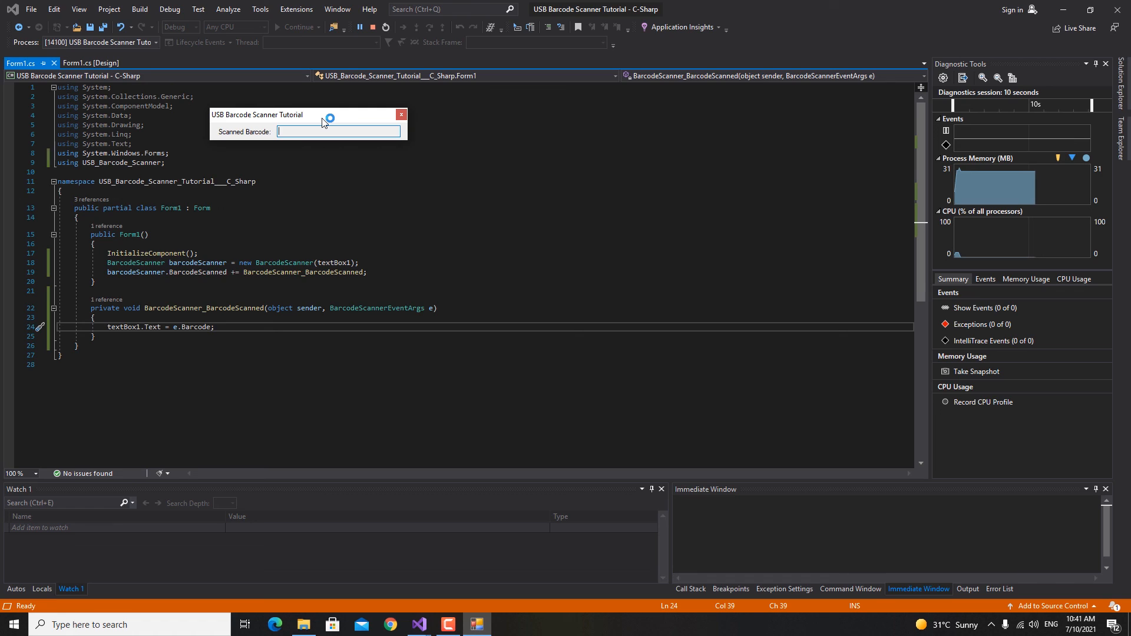
text(6224009136124)
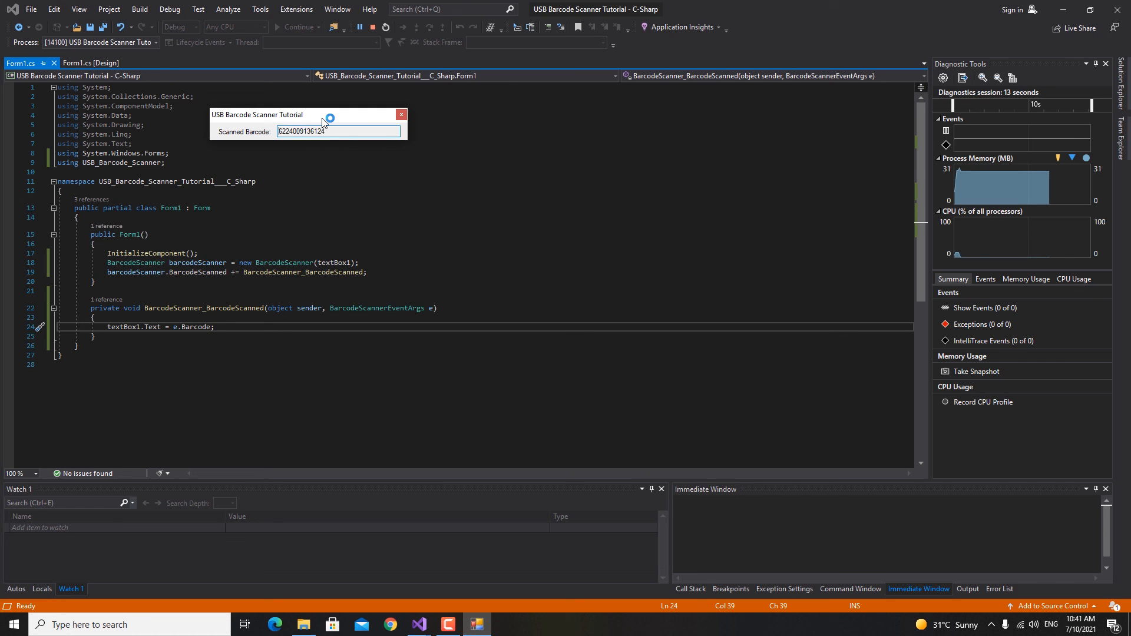